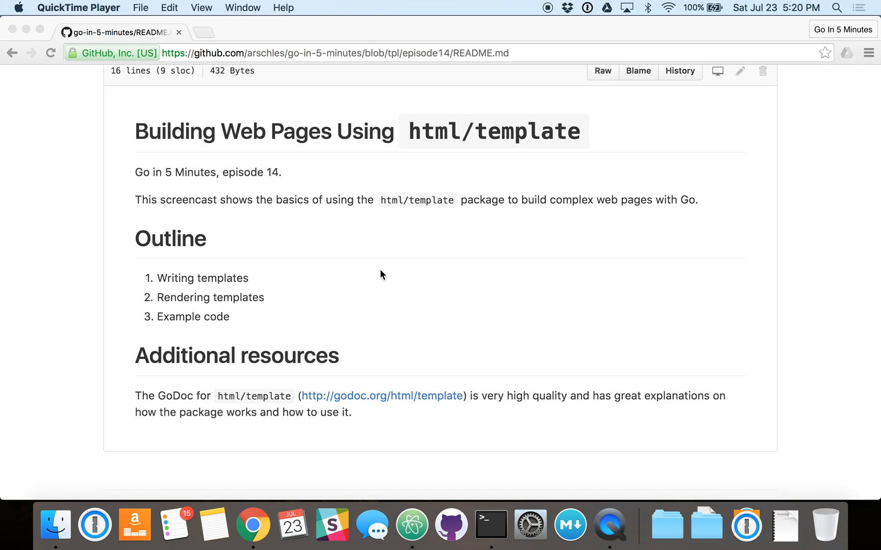
- Bring Atom forward on site.html and point out the header and footer template includes
click(254, 525)
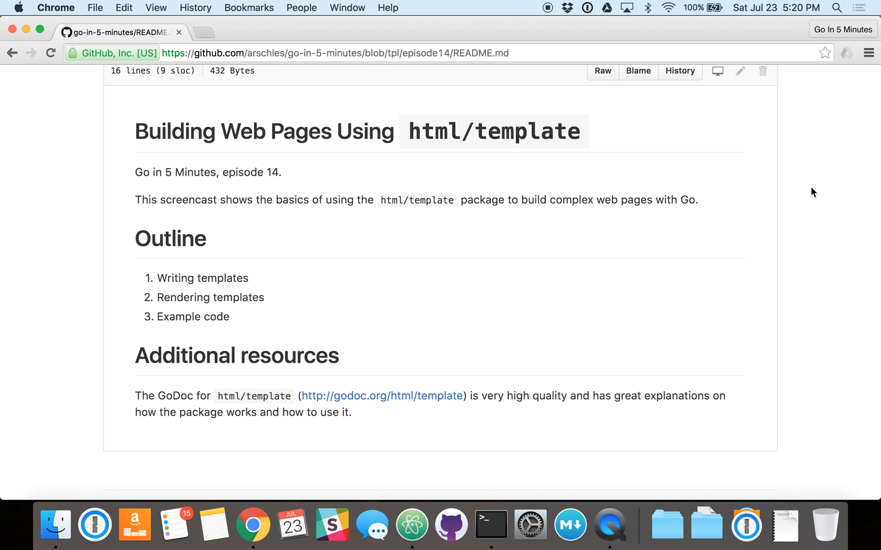
mouse_move(827, 189)
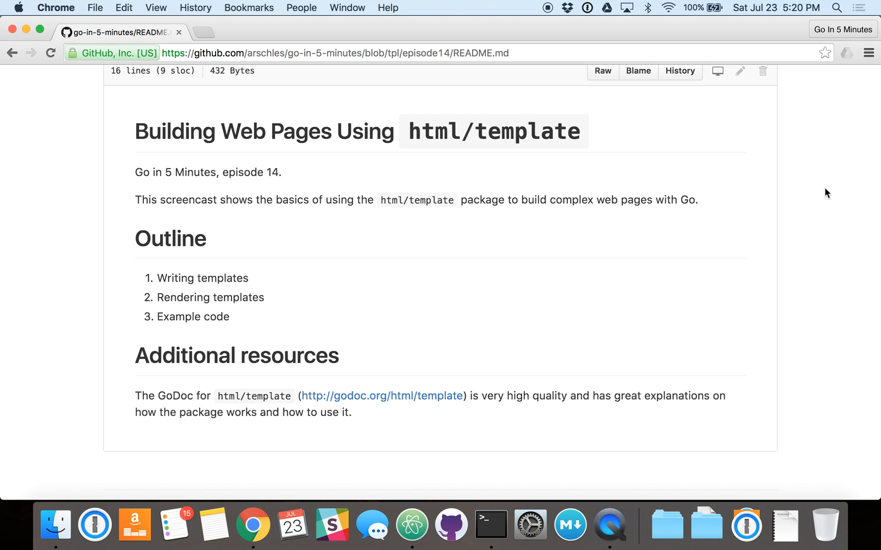
mouse_move(412, 524)
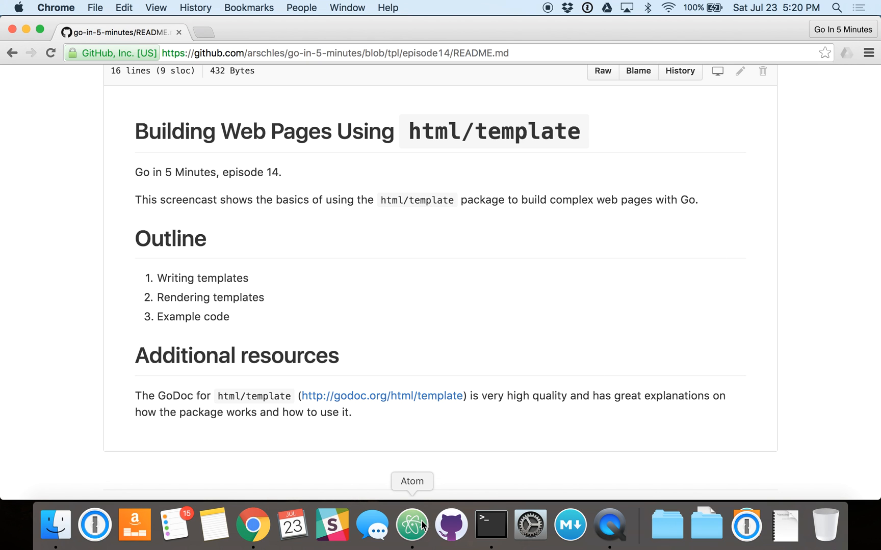
click(412, 525)
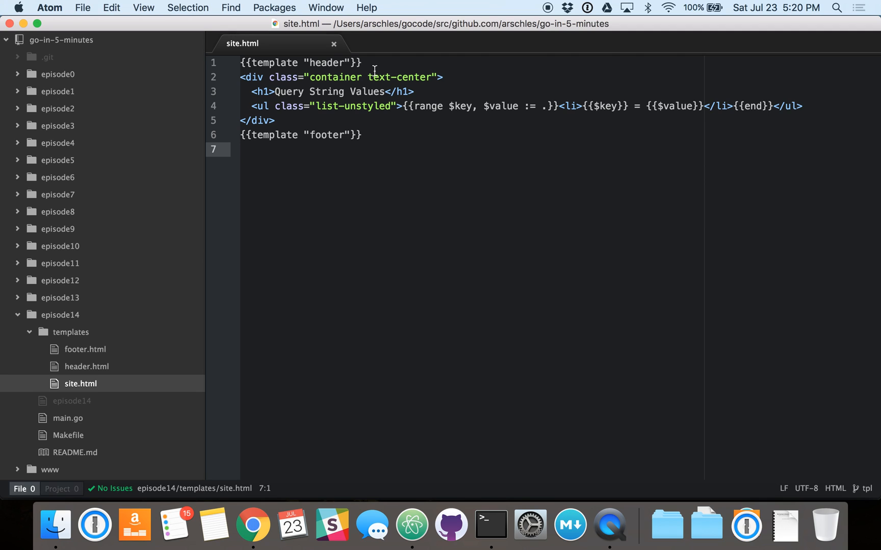
click(370, 62)
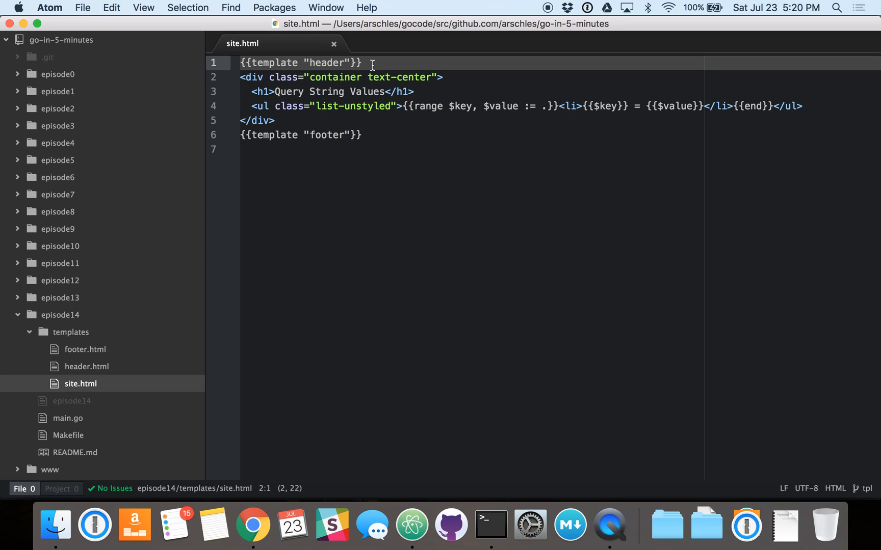
mouse_move(400, 142)
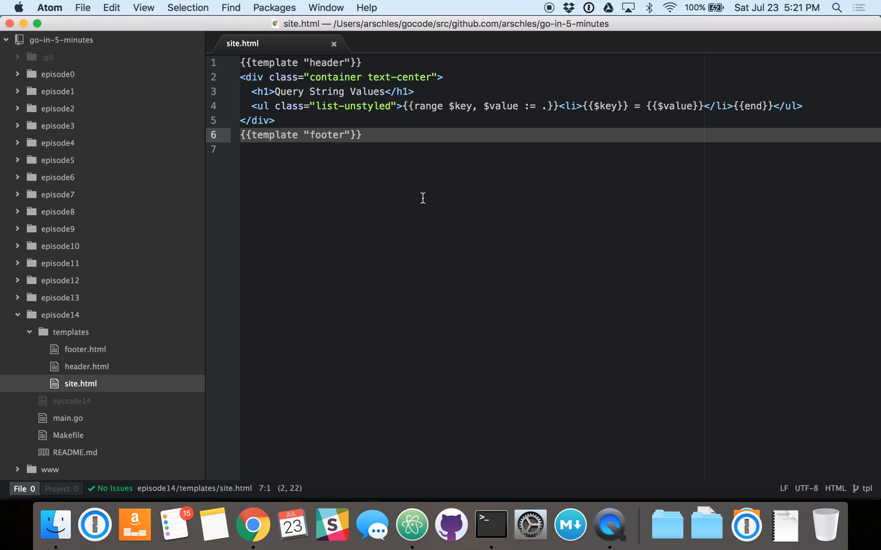
click(444, 106)
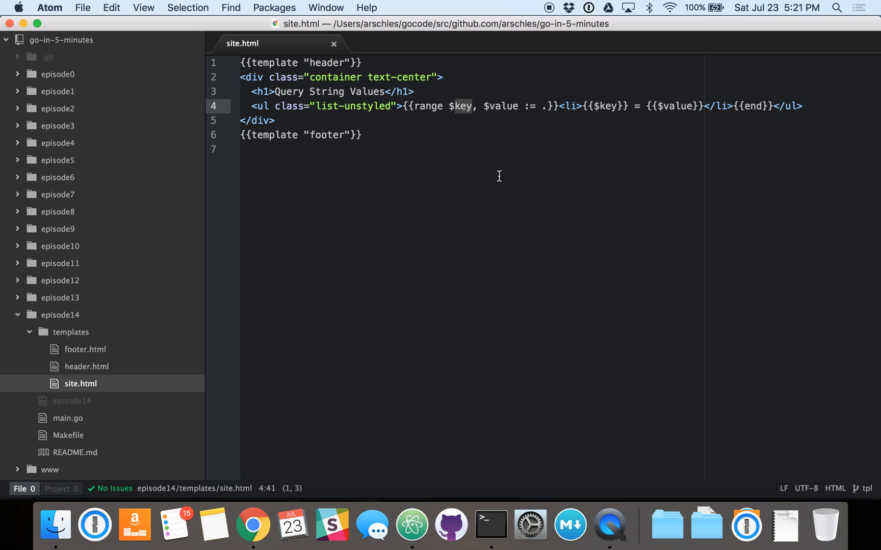
mouse_move(498, 149)
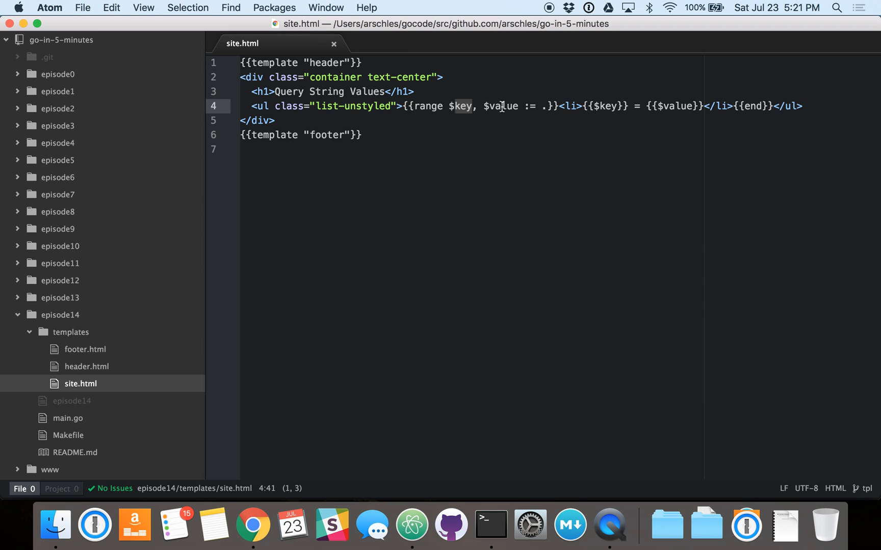
- Highlight the range loop's $value variable and its {{$value}} key = value output
double_click(504, 106)
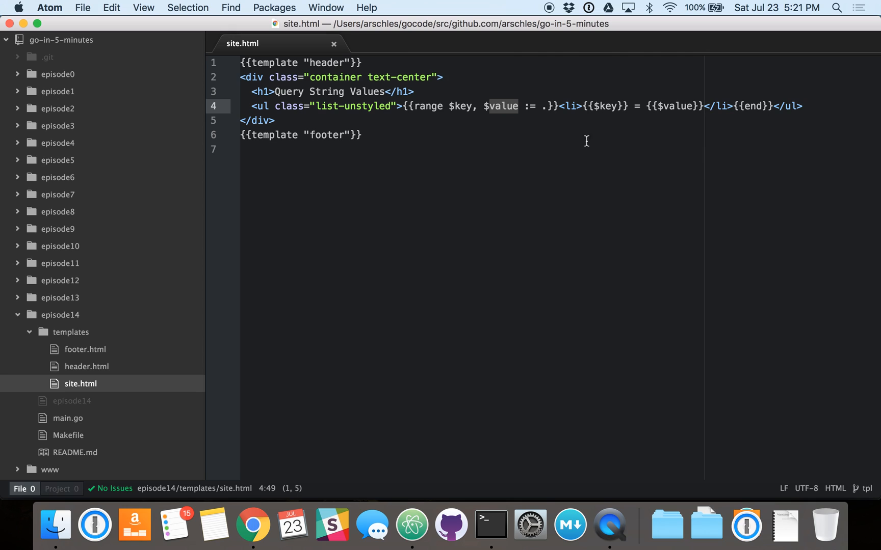
click(601, 106)
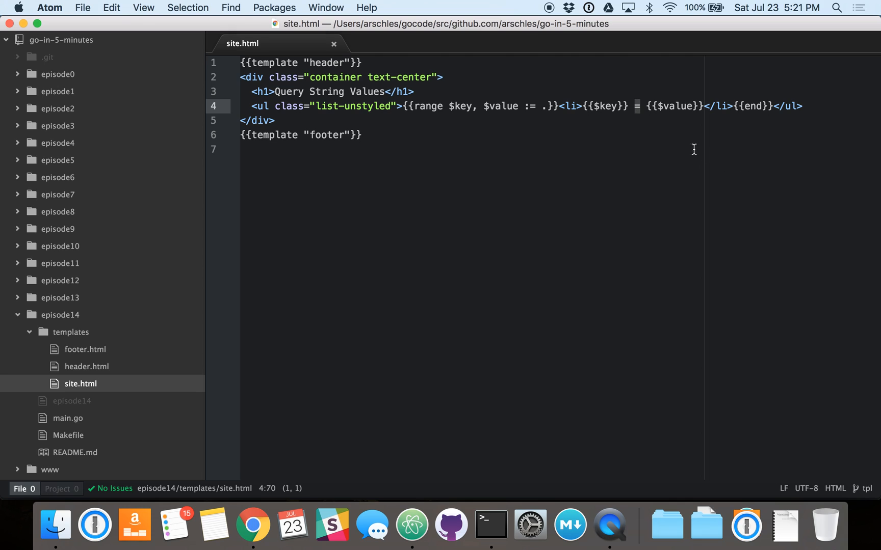
mouse_move(645, 106)
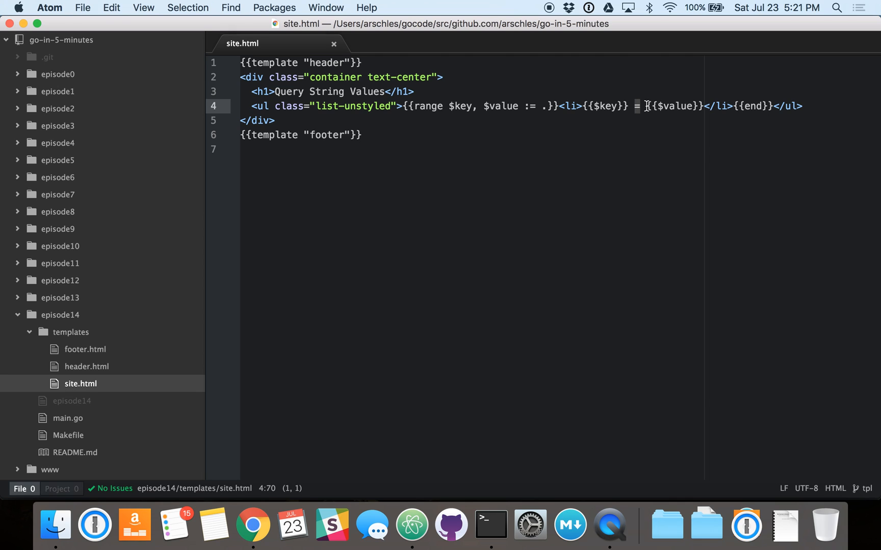
double_click(672, 106)
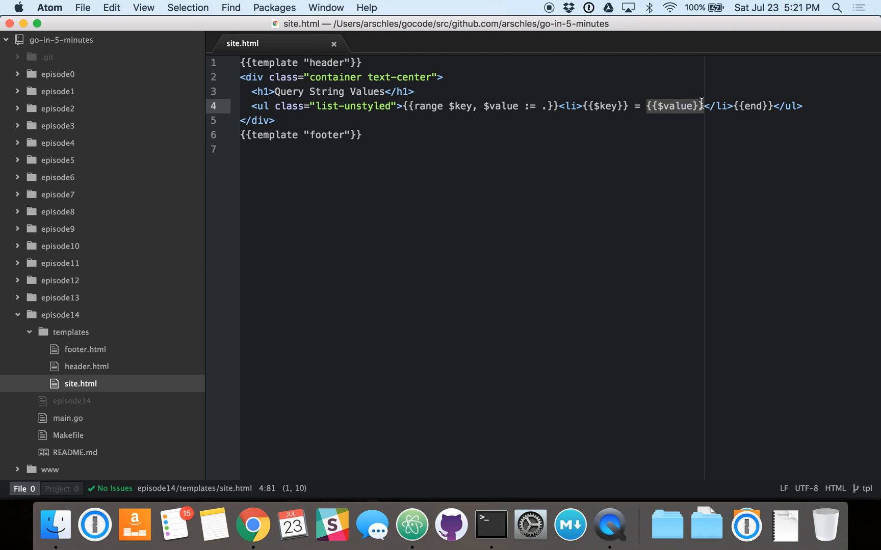
mouse_move(668, 163)
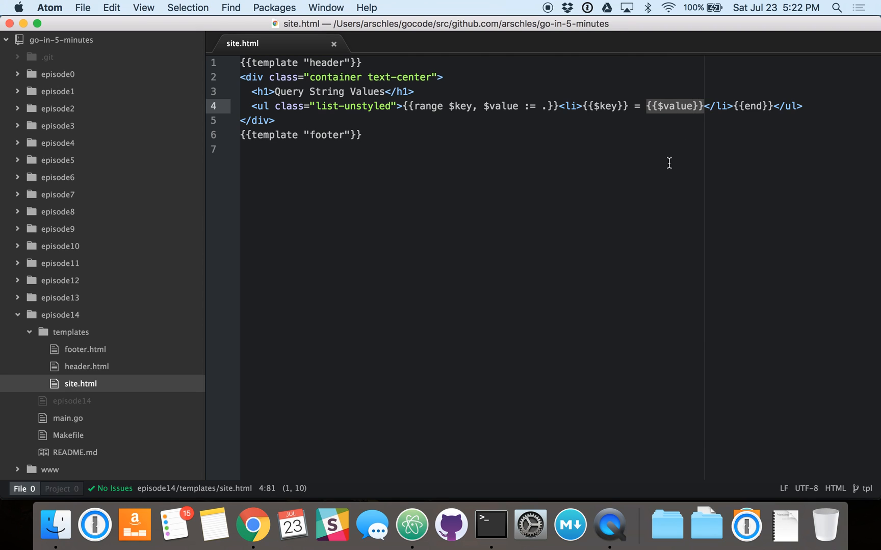
mouse_move(661, 172)
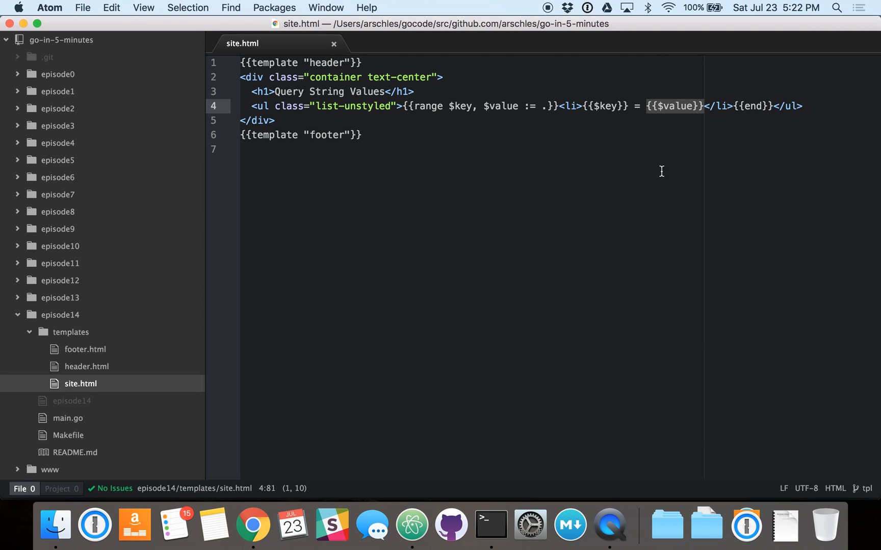
mouse_move(126, 373)
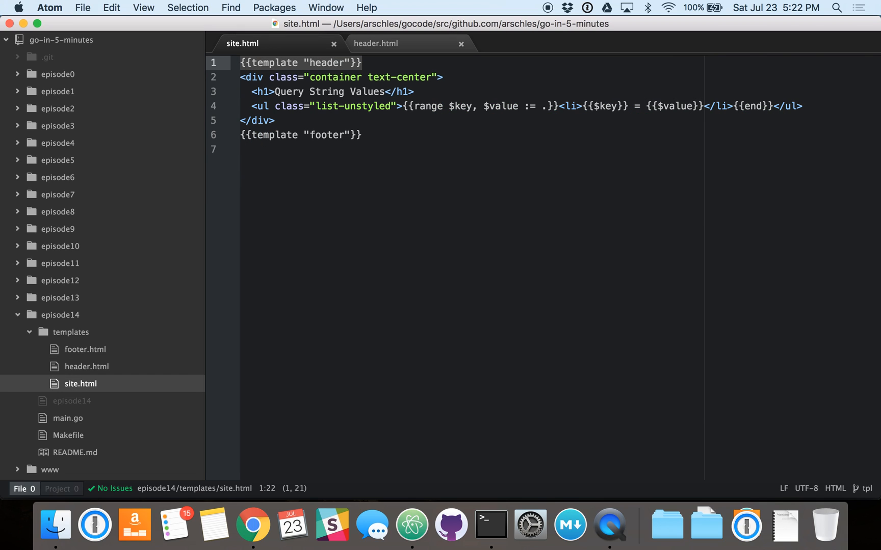
- Show header.html and select its markup from the Bootstrap stylesheet link through the header div
click(375, 44)
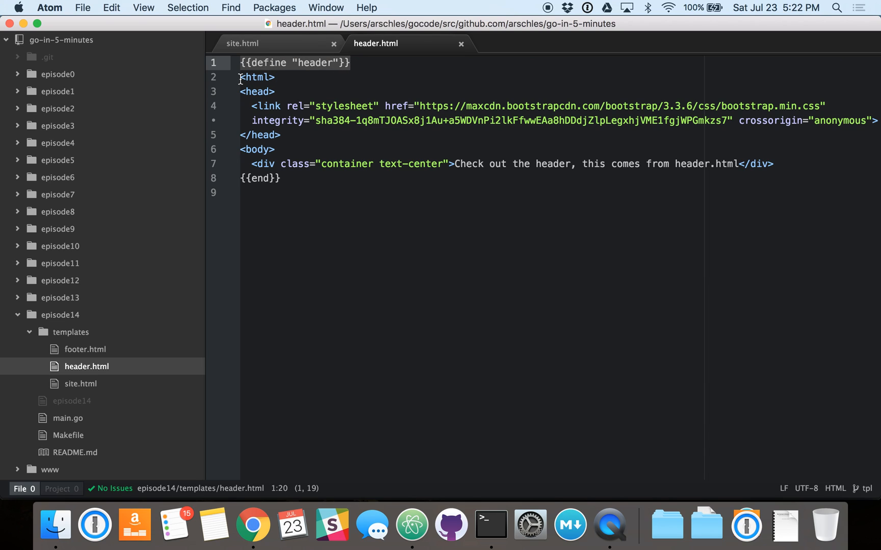
click(286, 92)
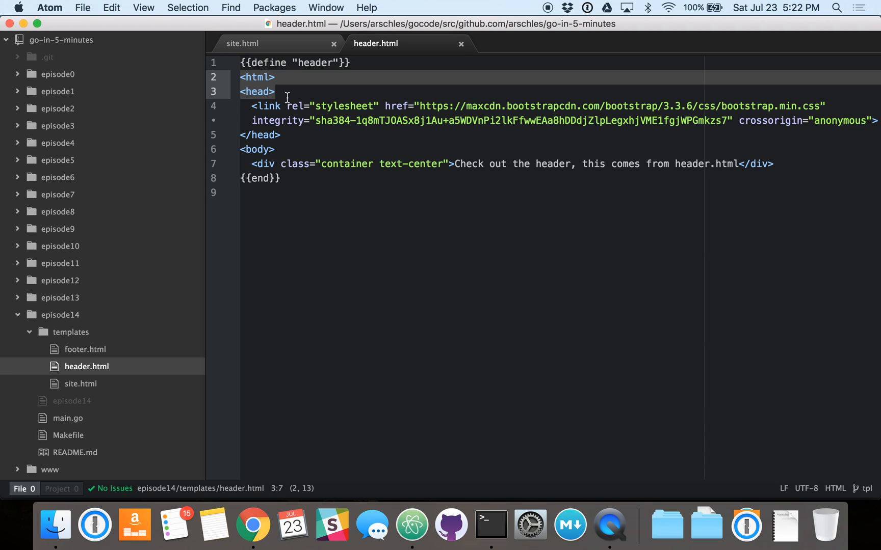
click(775, 163)
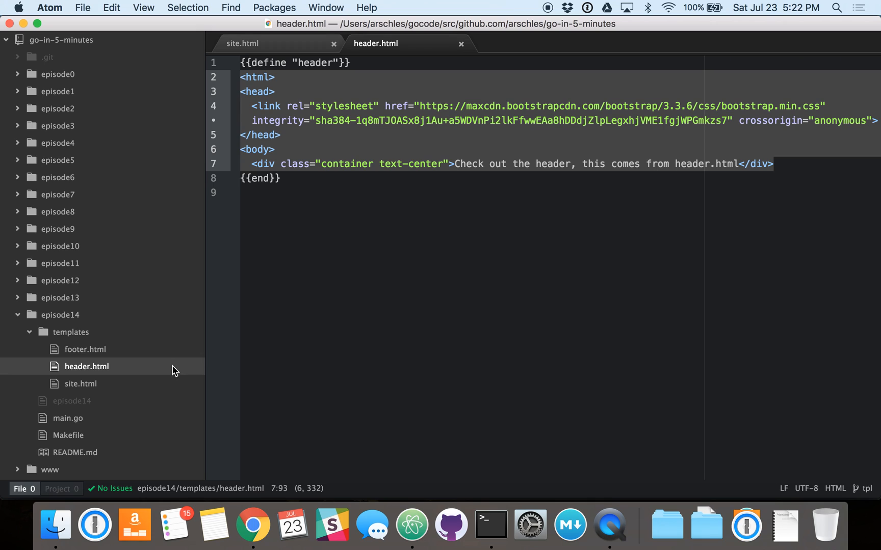
- Show footer.html and select its markup through the closing body and html tags
click(85, 349)
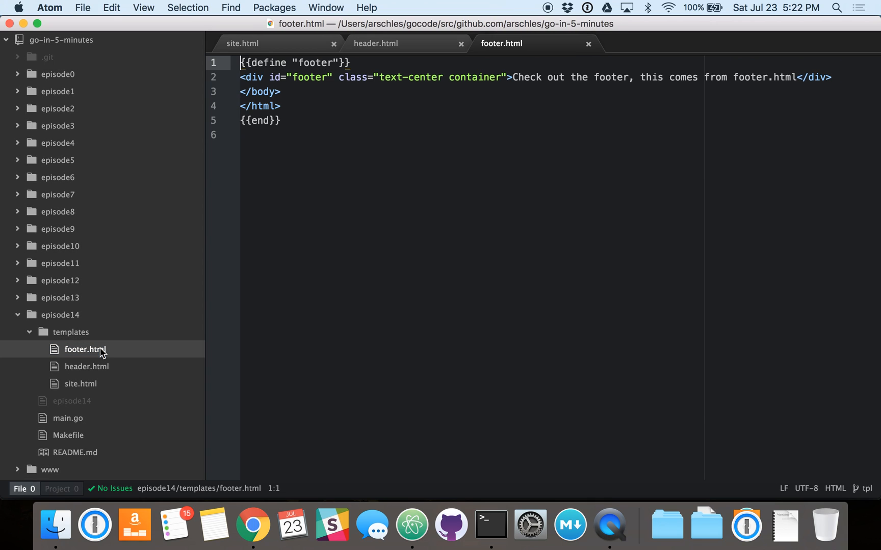
mouse_move(270, 105)
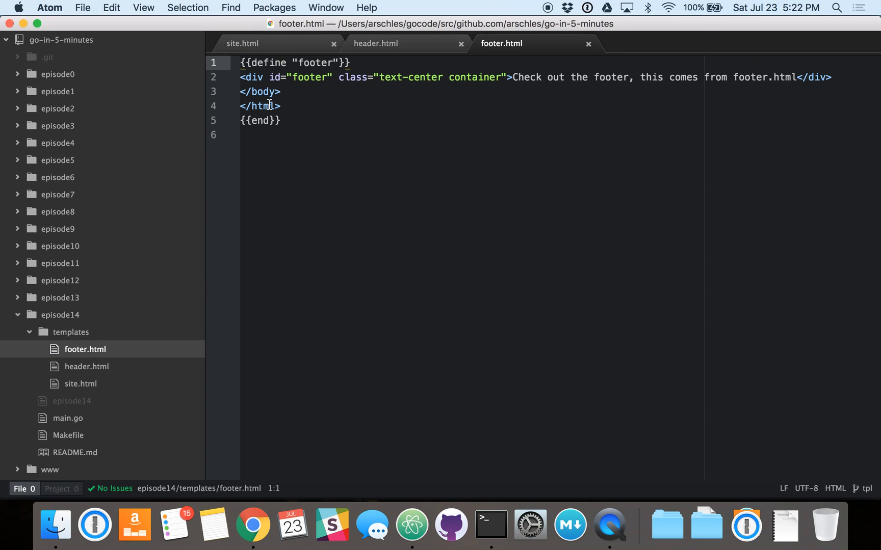
click(253, 77)
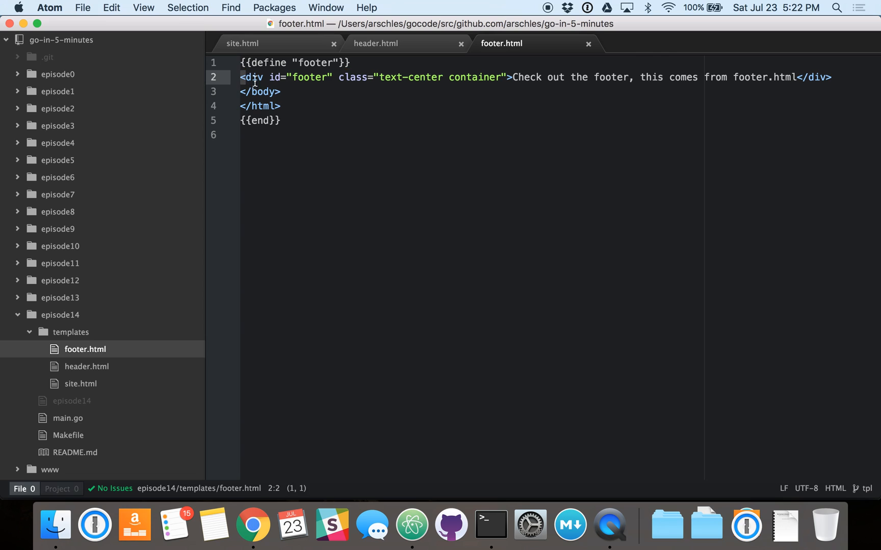
click(282, 106)
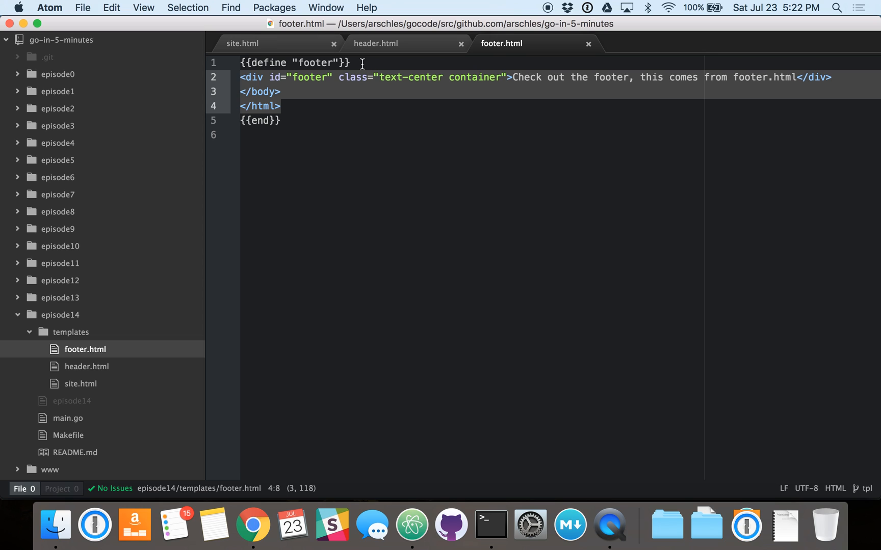
mouse_move(93, 428)
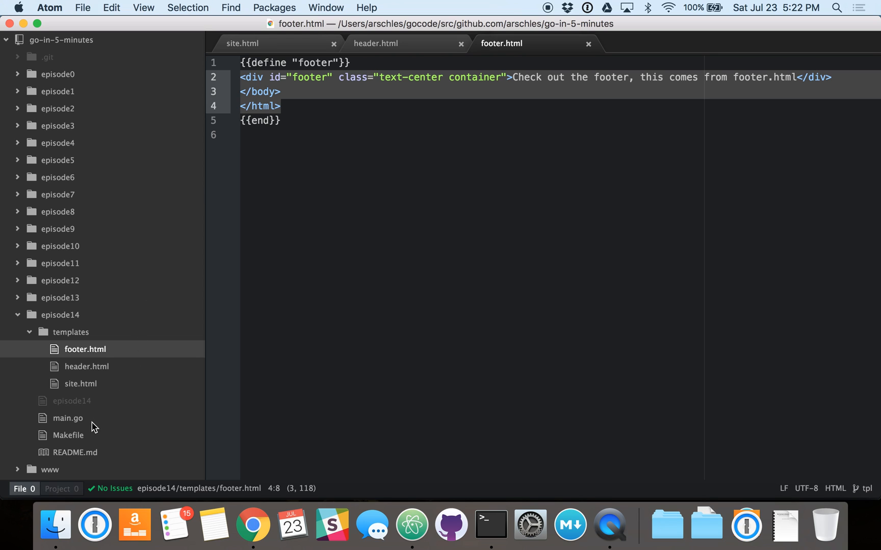
click(68, 417)
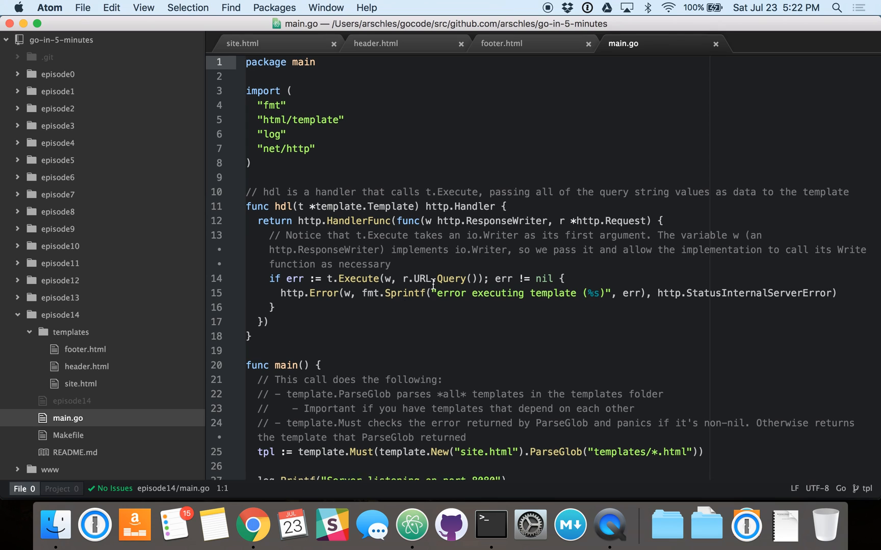
scroll(down, 3)
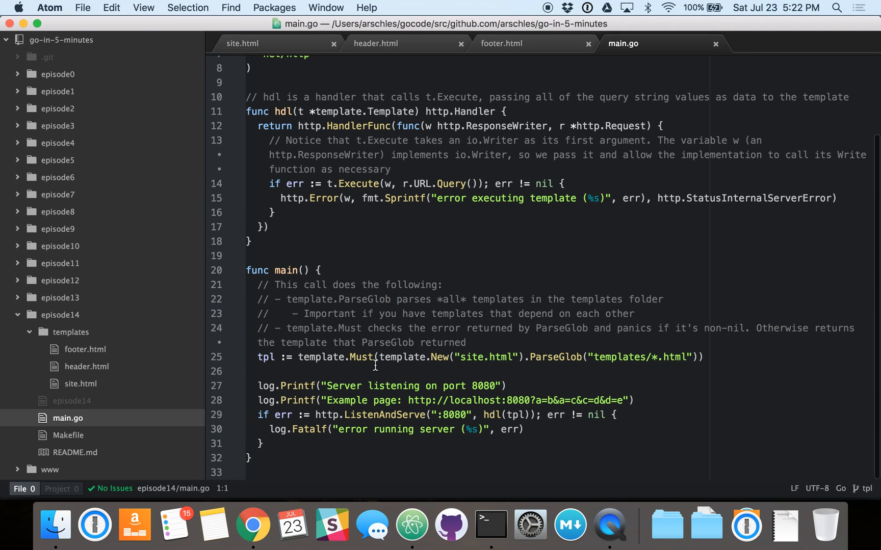
mouse_move(340, 358)
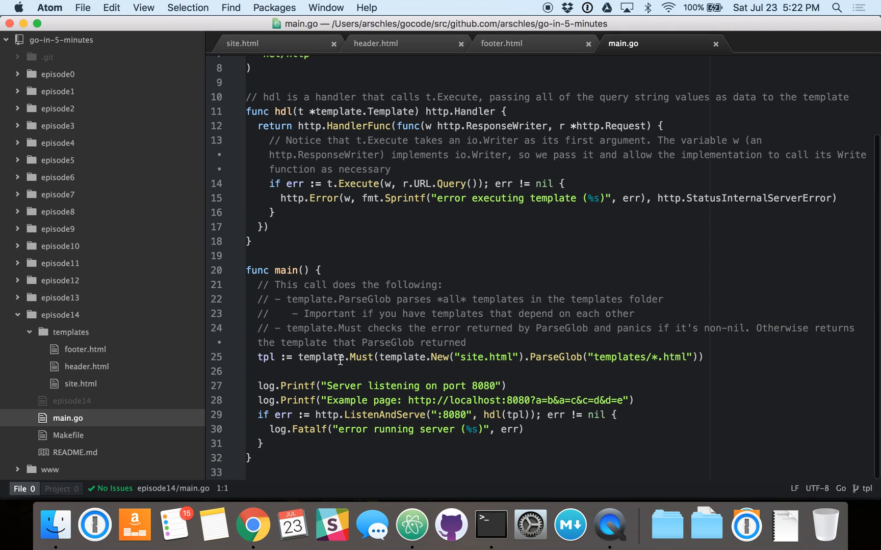
click(339, 357)
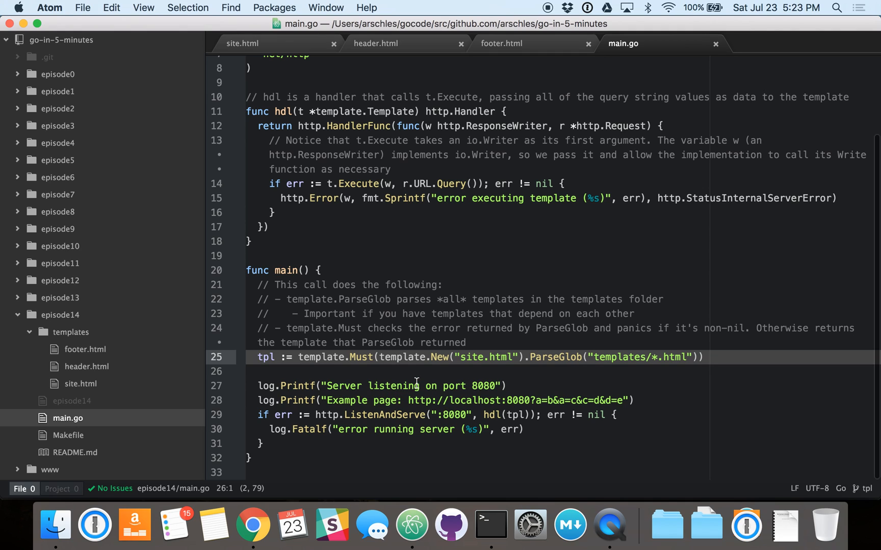
mouse_move(399, 358)
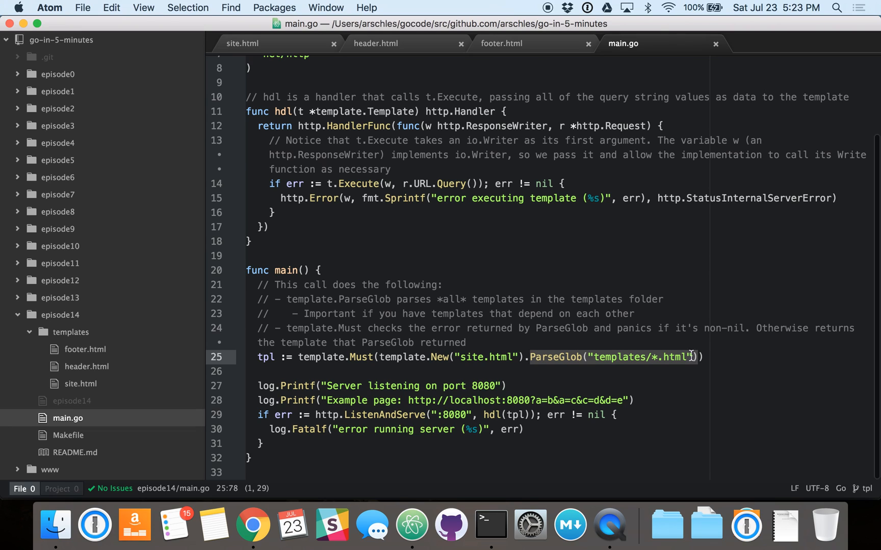
click(665, 357)
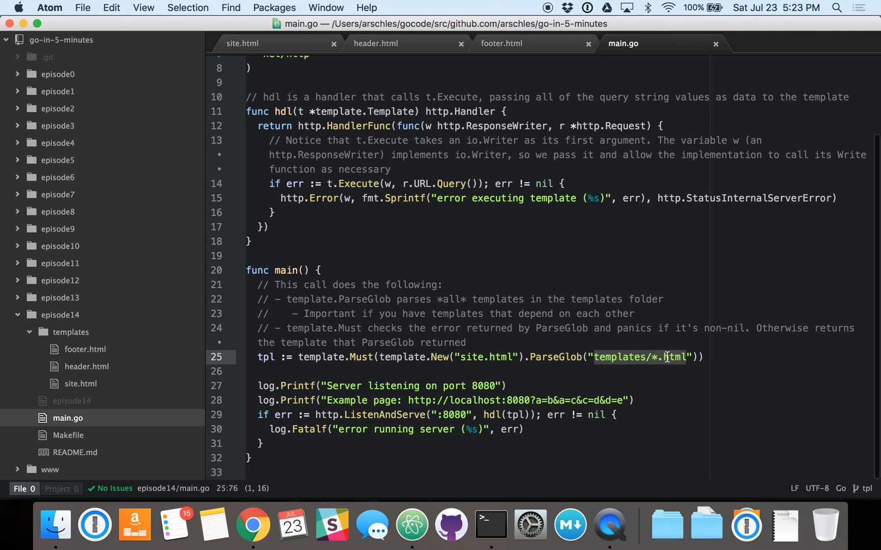
mouse_move(663, 400)
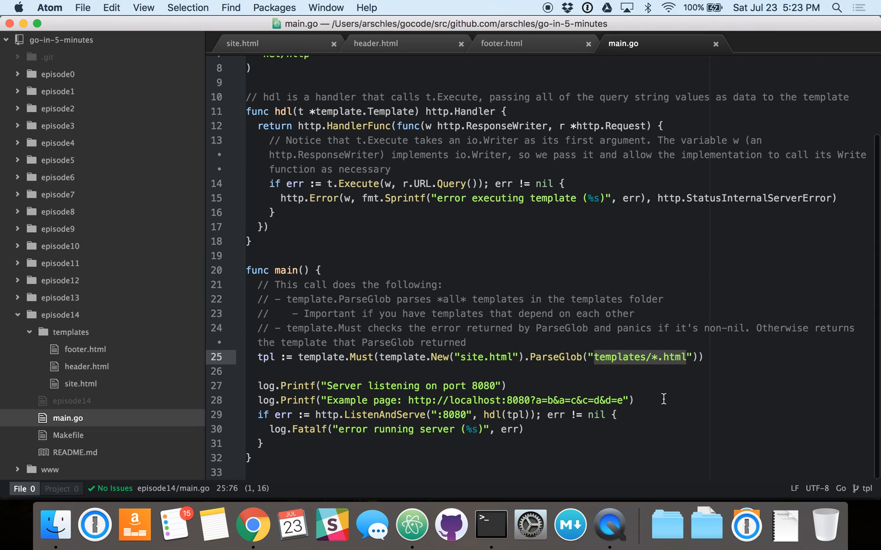
mouse_move(455, 357)
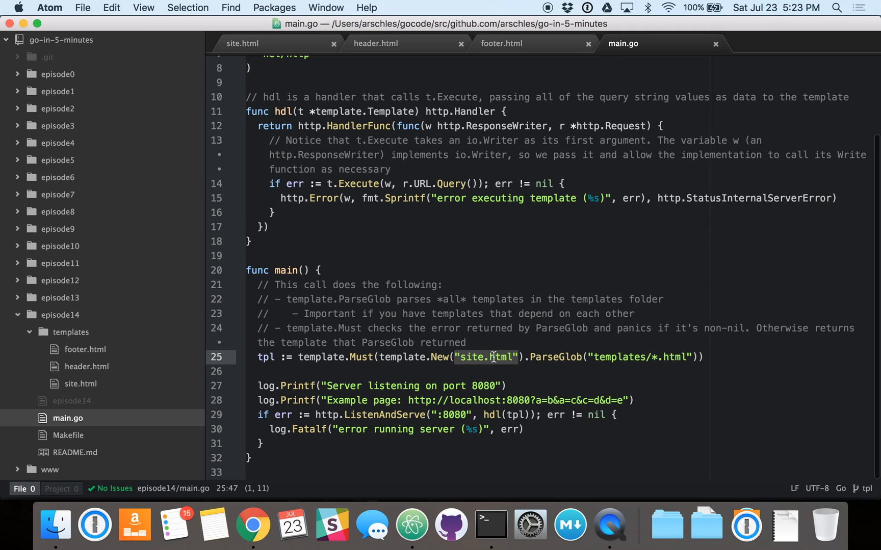
click(654, 342)
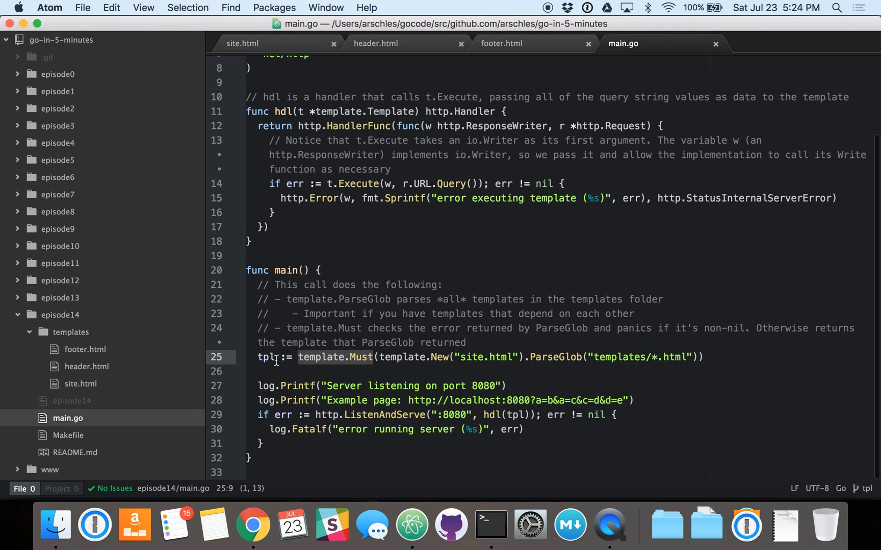
double_click(264, 357)
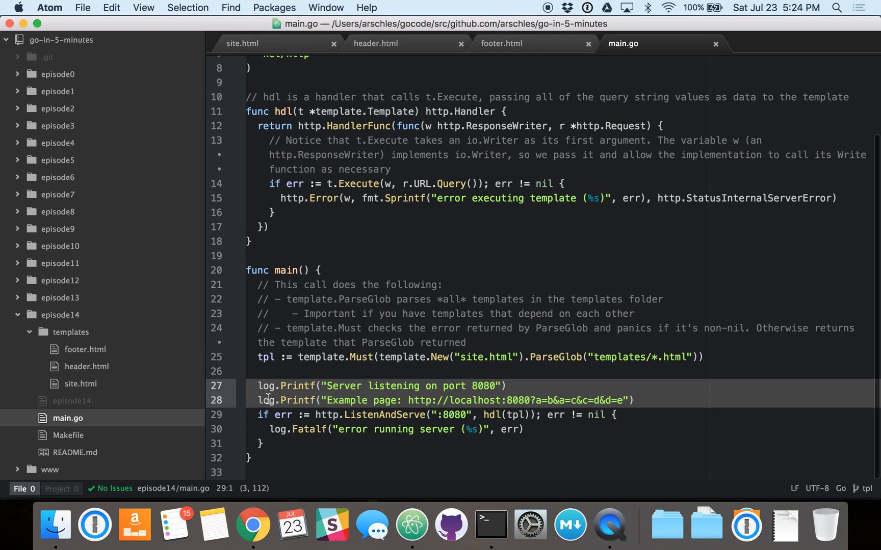
mouse_move(322, 422)
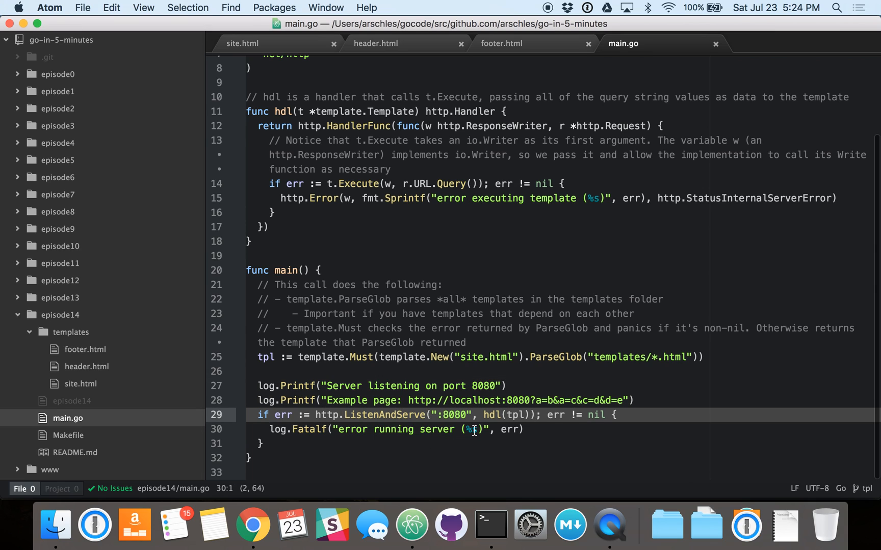
click(490, 414)
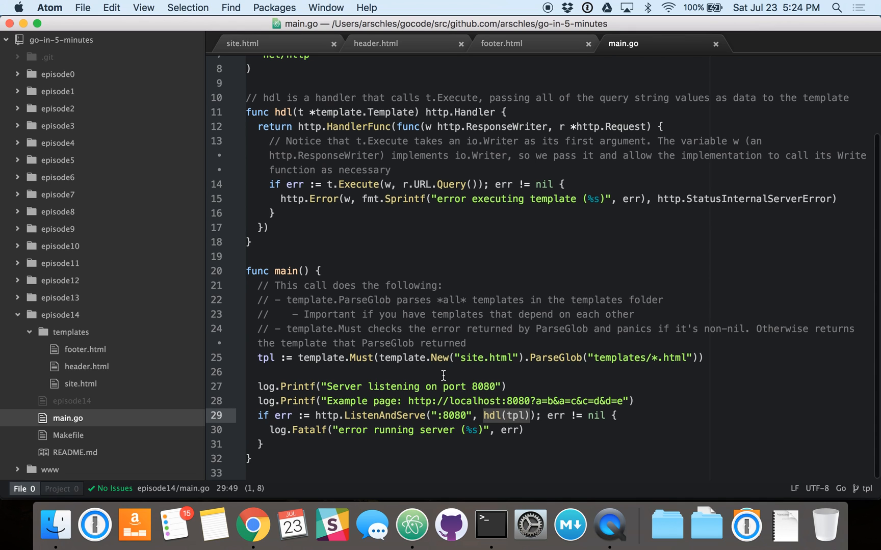
scroll(up, 3)
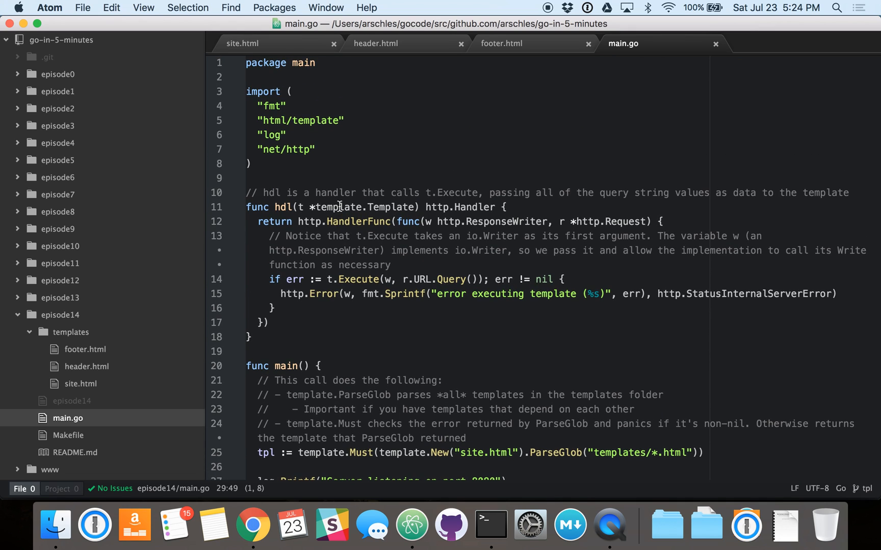
click(387, 233)
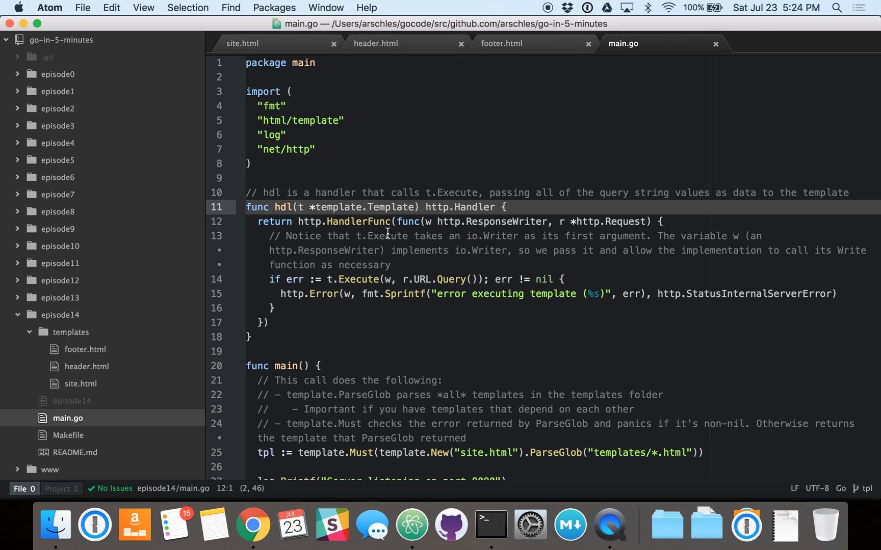
mouse_move(437, 206)
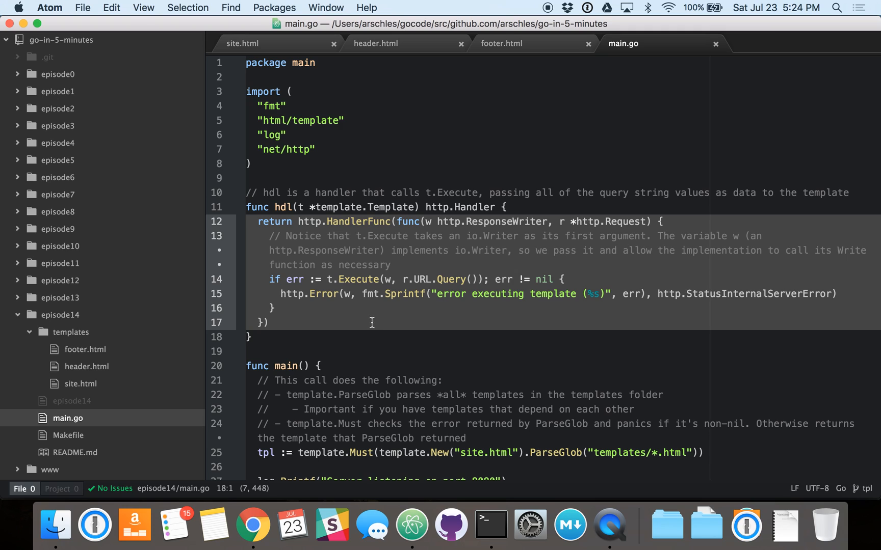
mouse_move(411, 325)
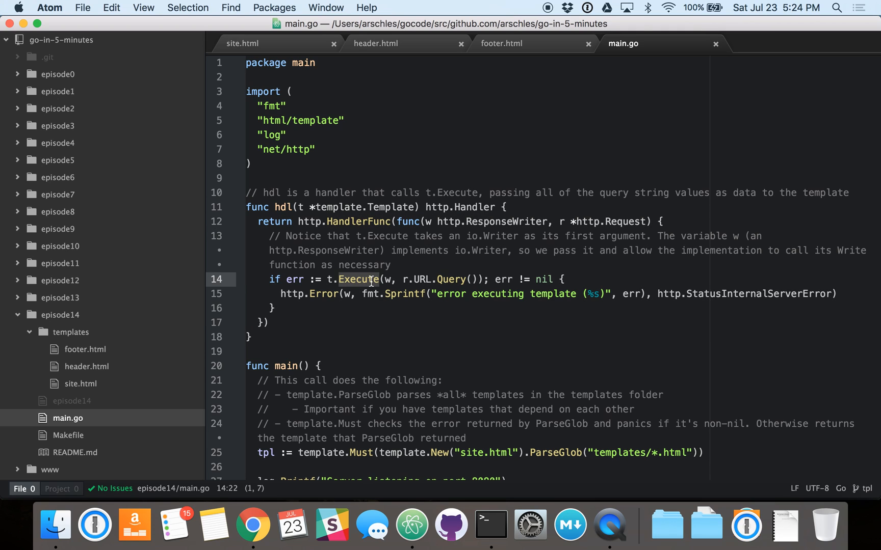
click(365, 331)
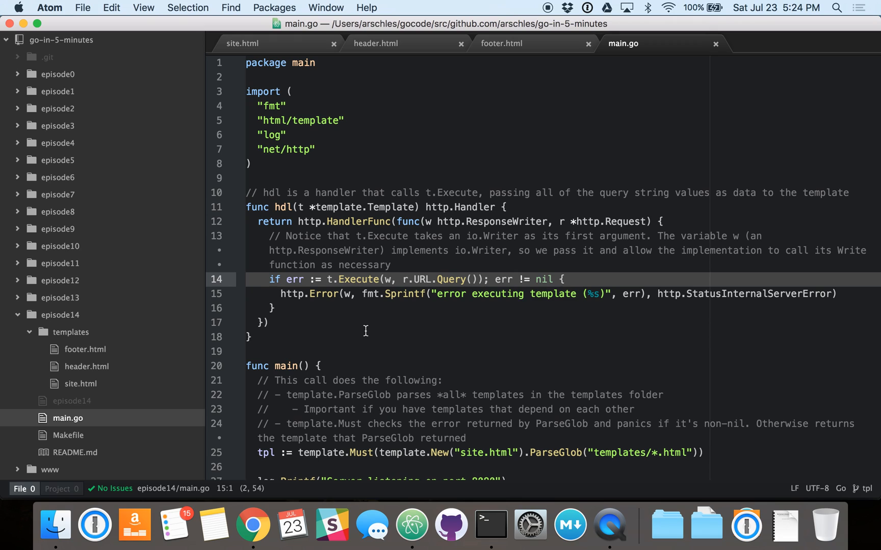
mouse_move(384, 282)
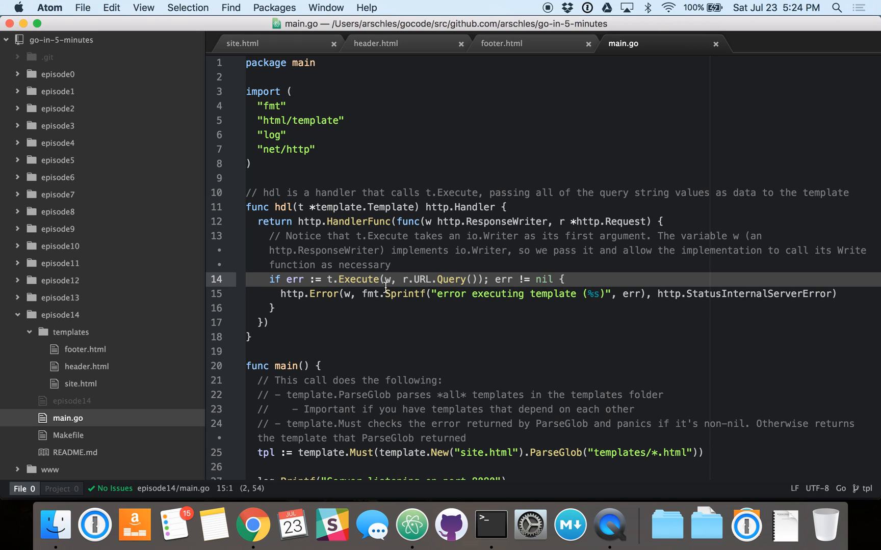
click(385, 279)
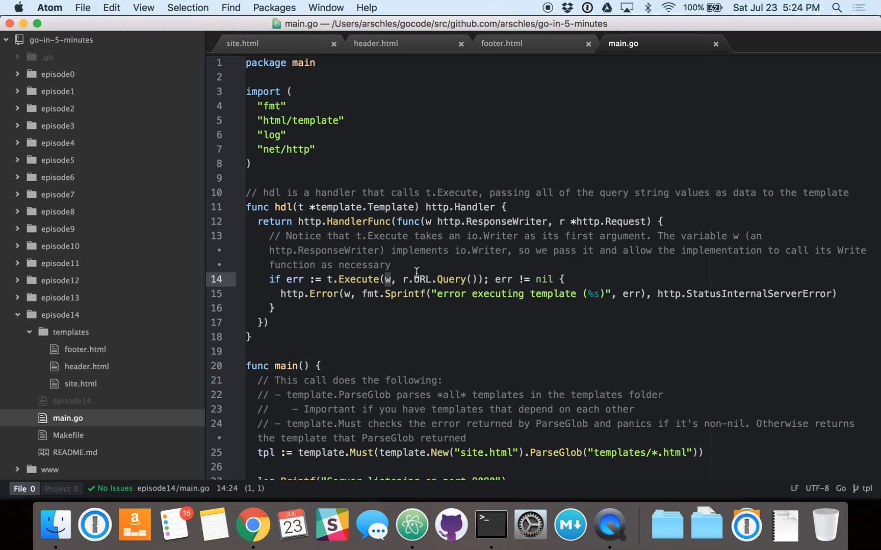
mouse_move(417, 279)
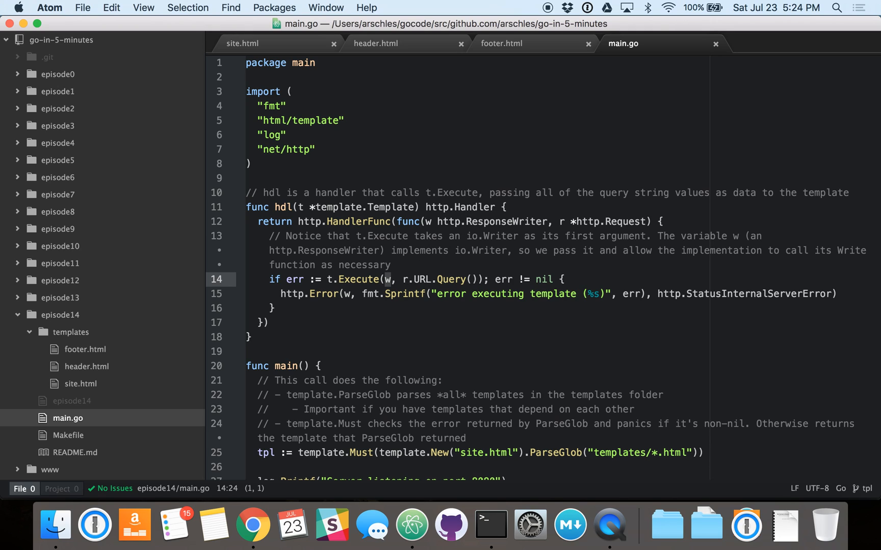
click(405, 280)
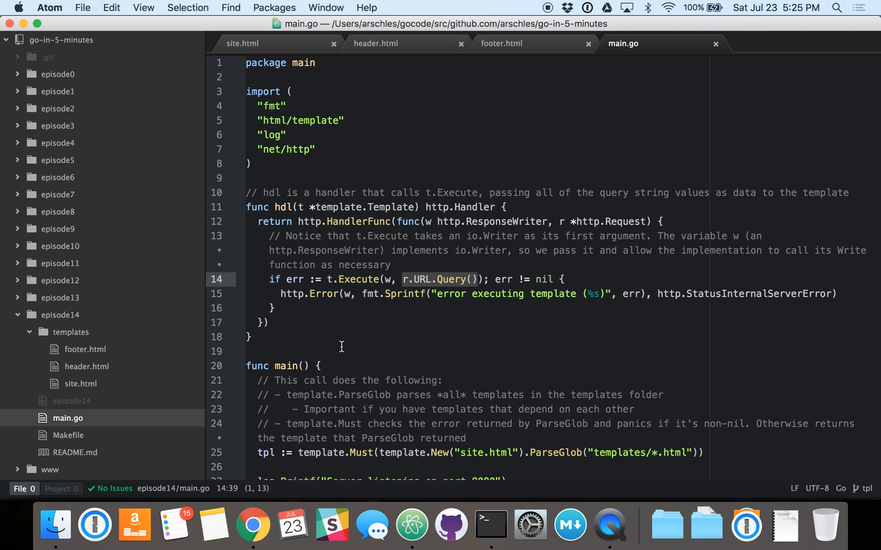
click(490, 525)
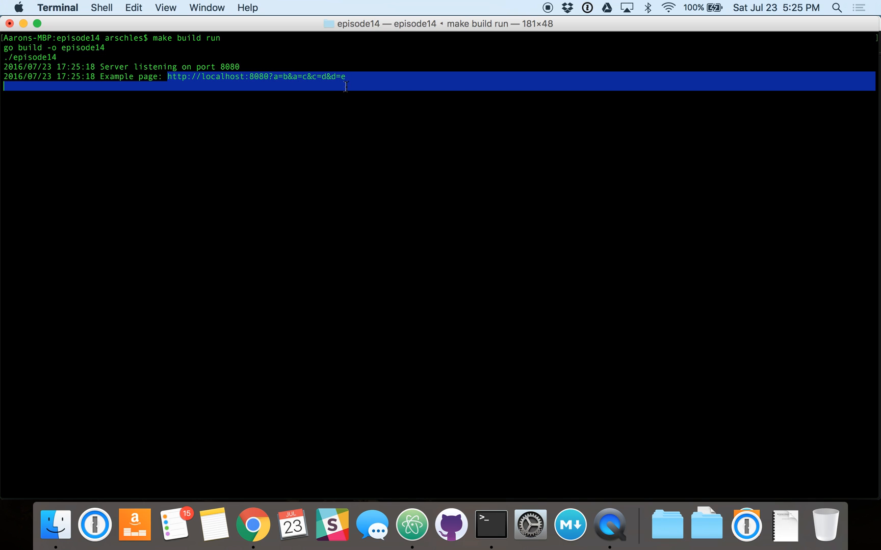
- Switch to Chrome to view the example localhost:8080 page
click(252, 525)
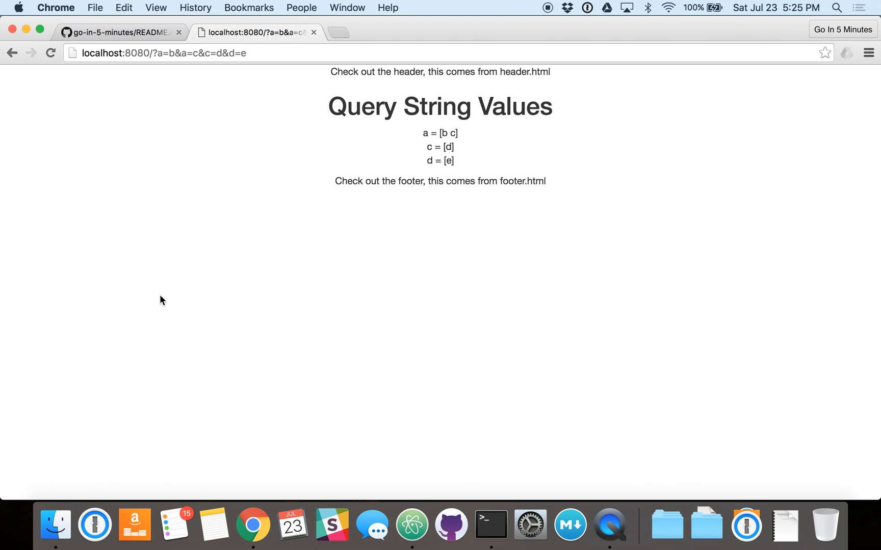
- Select the ?a=b&a=c&c=d&d=e address and highlight the combined a = [b c] entry
triple_click(440, 72)
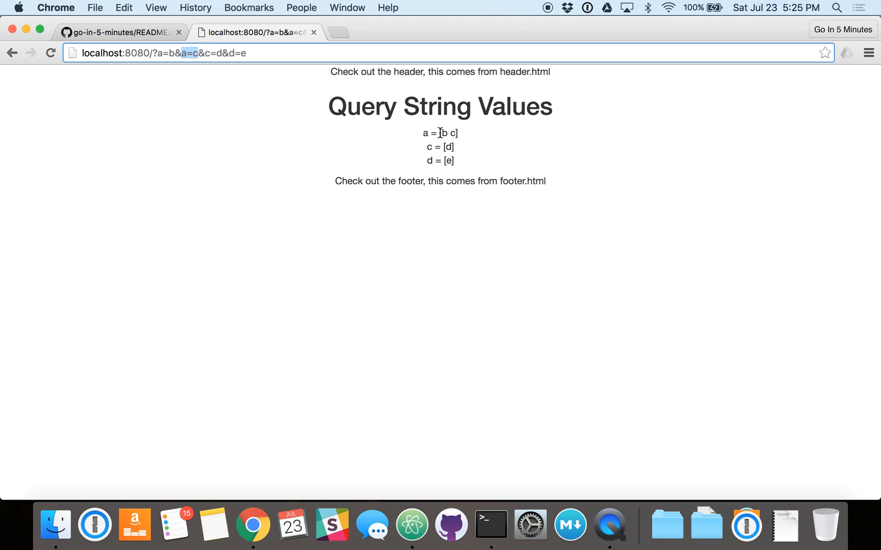
double_click(448, 133)
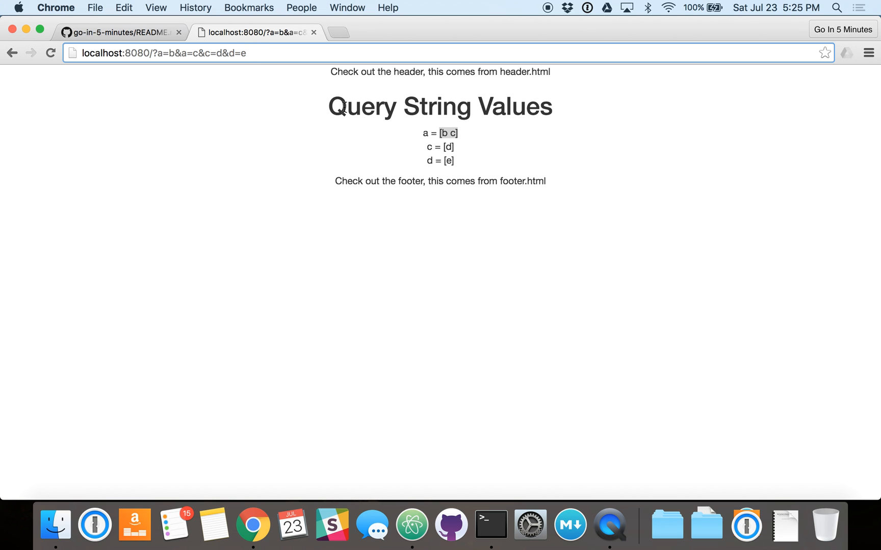
- Append &f=g to the URL, reload, and highlight the new f = [g] entry
text(&f=g)
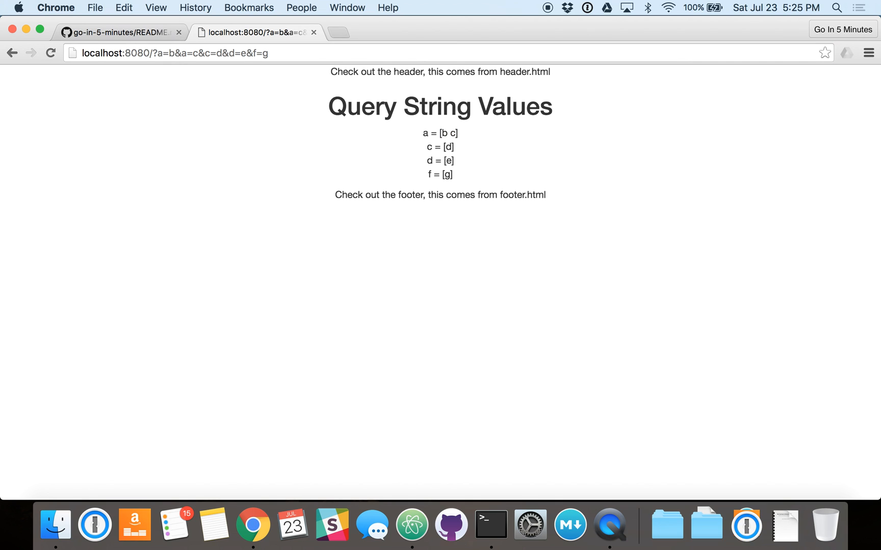
mouse_move(424, 176)
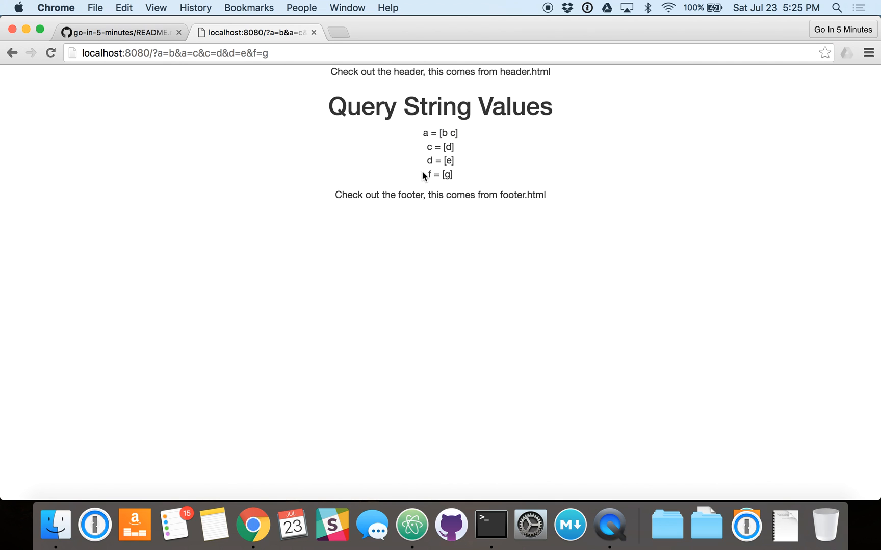
double_click(440, 175)
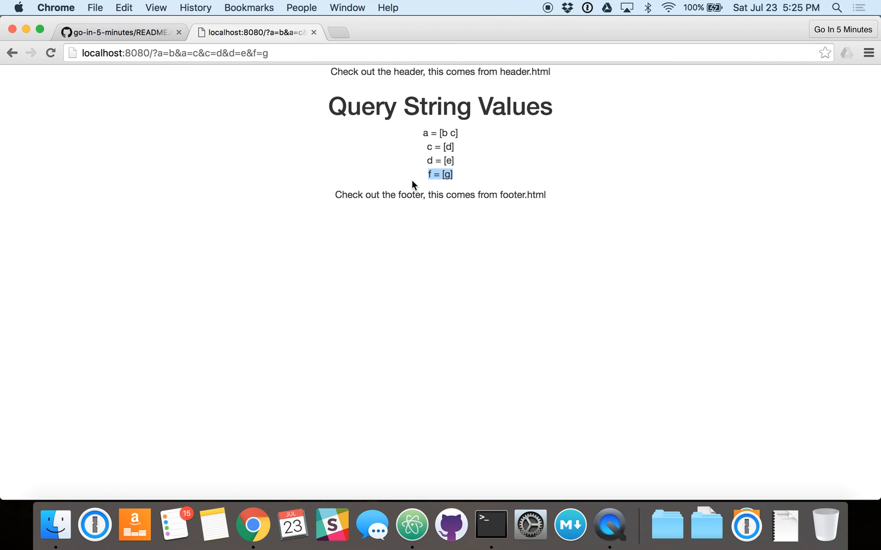
mouse_move(399, 226)
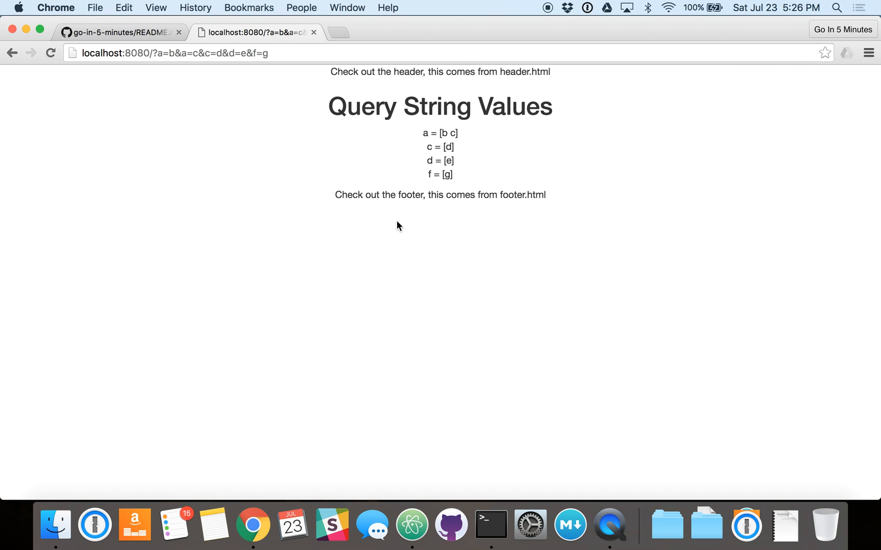
mouse_move(307, 120)
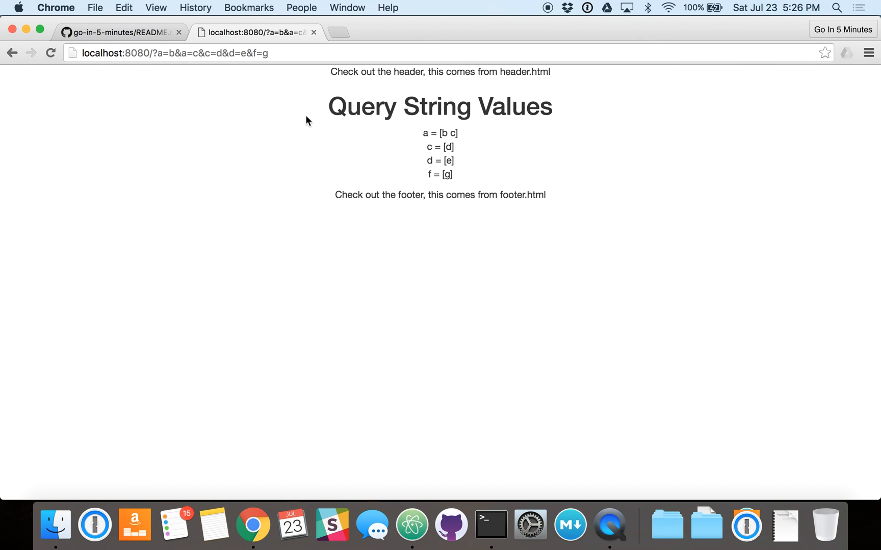
mouse_move(496, 35)
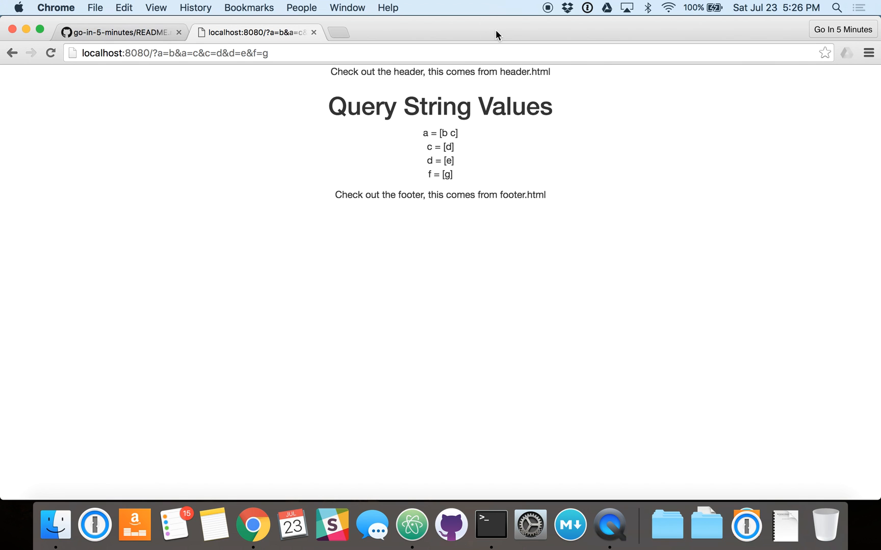
mouse_move(456, 5)
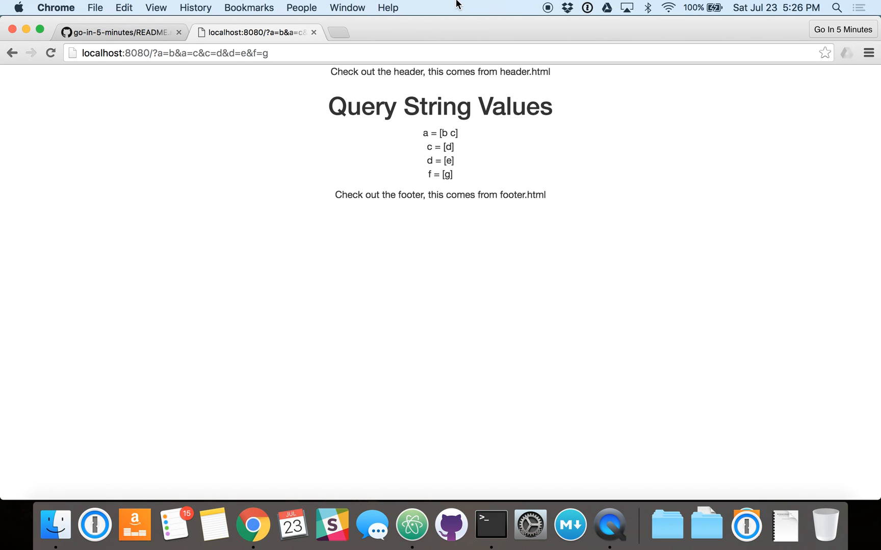
mouse_move(431, 5)
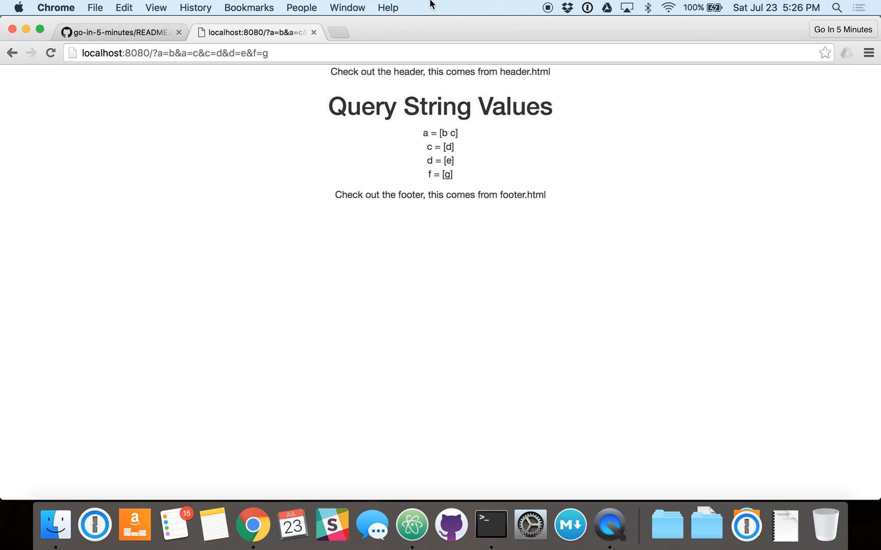
mouse_move(435, 4)
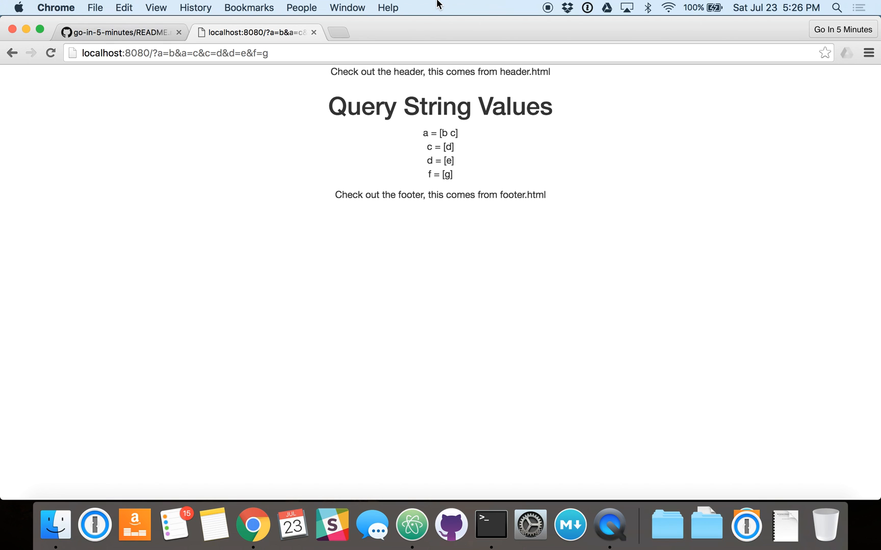
mouse_move(541, 5)
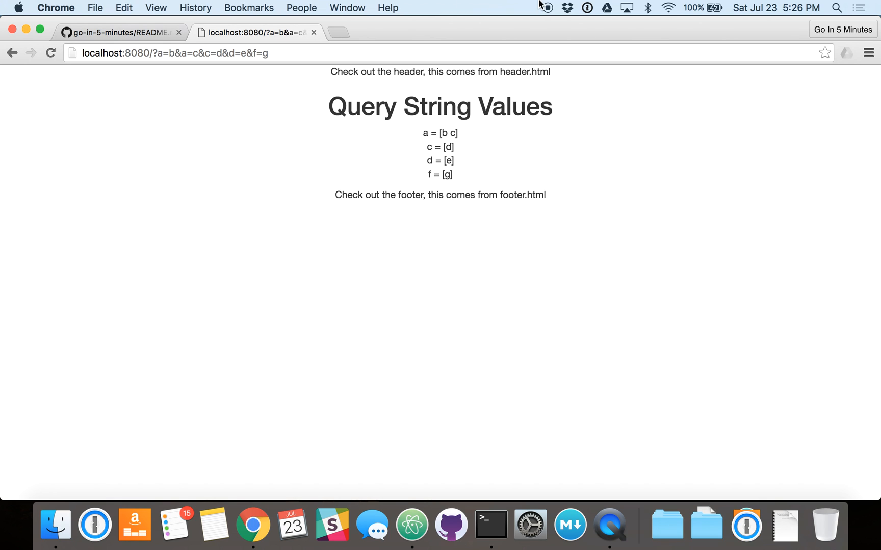